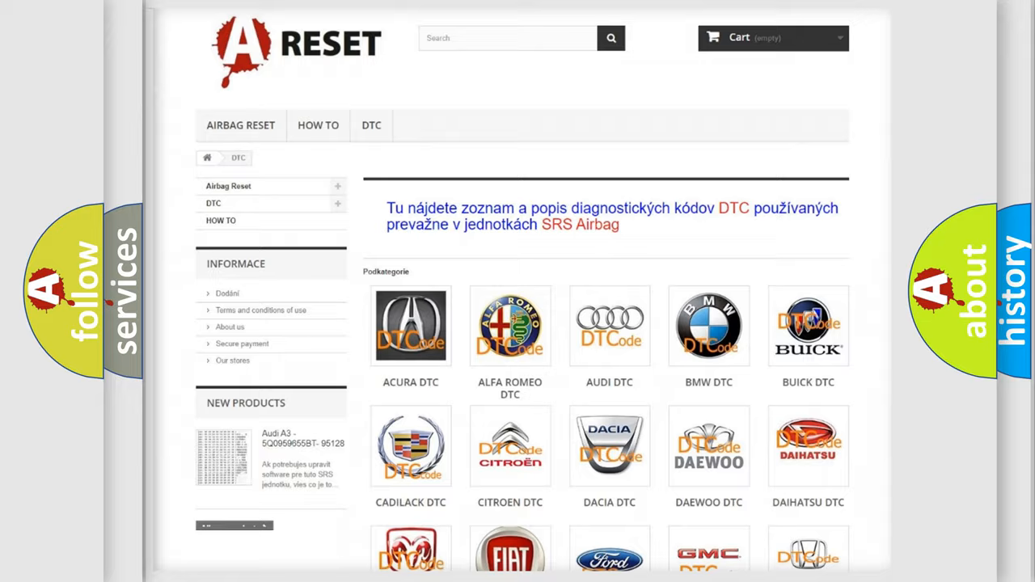
scroll(down, 3)
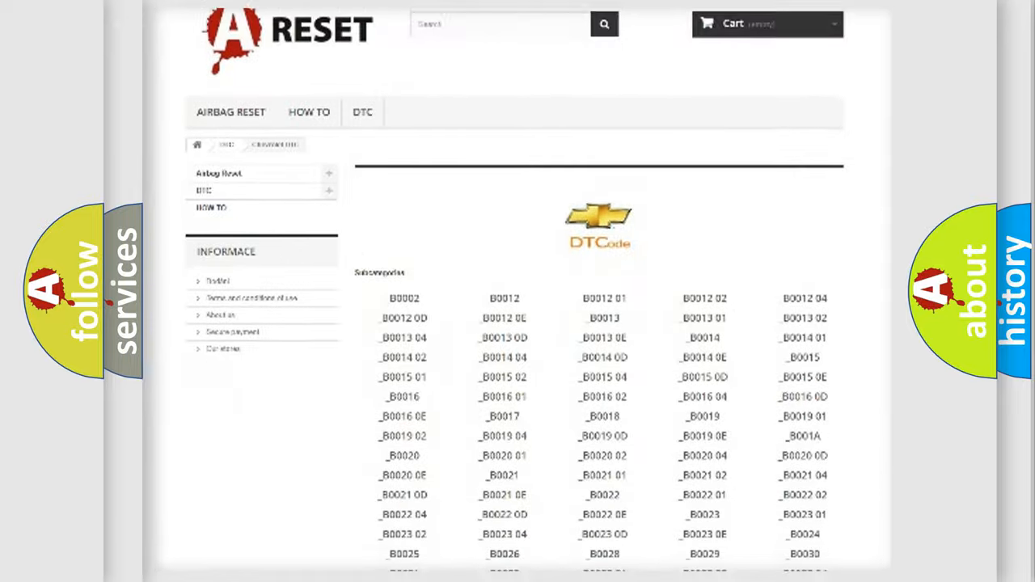
scroll(down, 3)
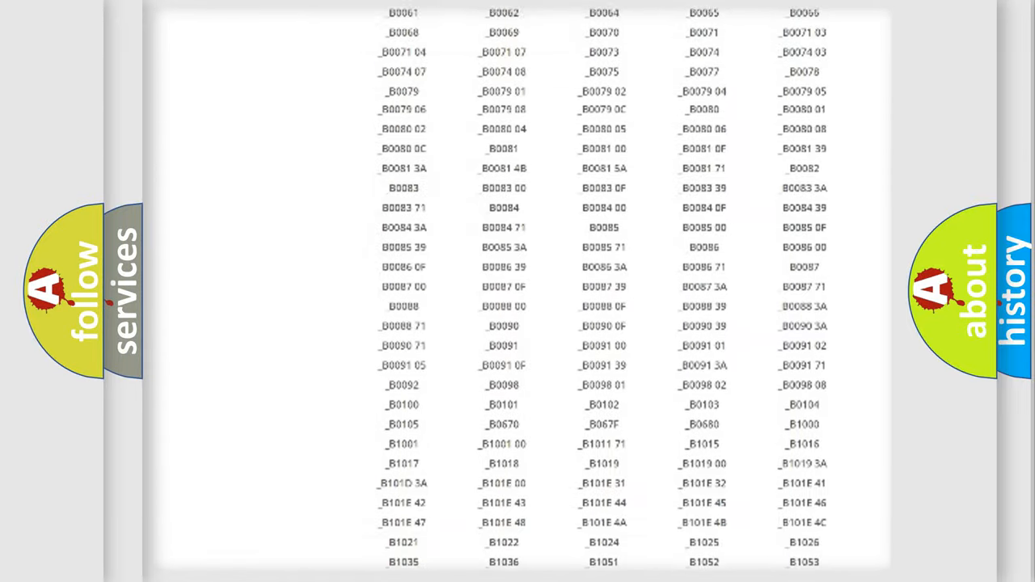